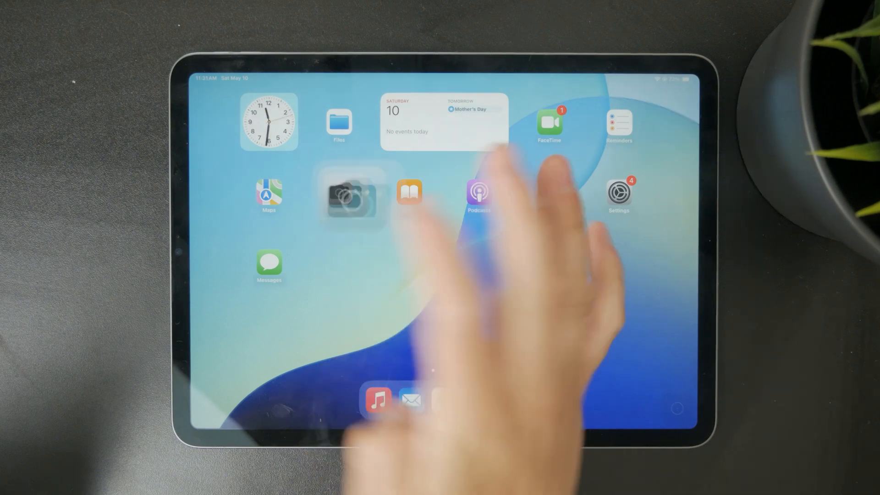
Launch FaceTime from the Home Screen so it runs in the foreground.
{"action": "left_click", "coordinate": [355, 199]}
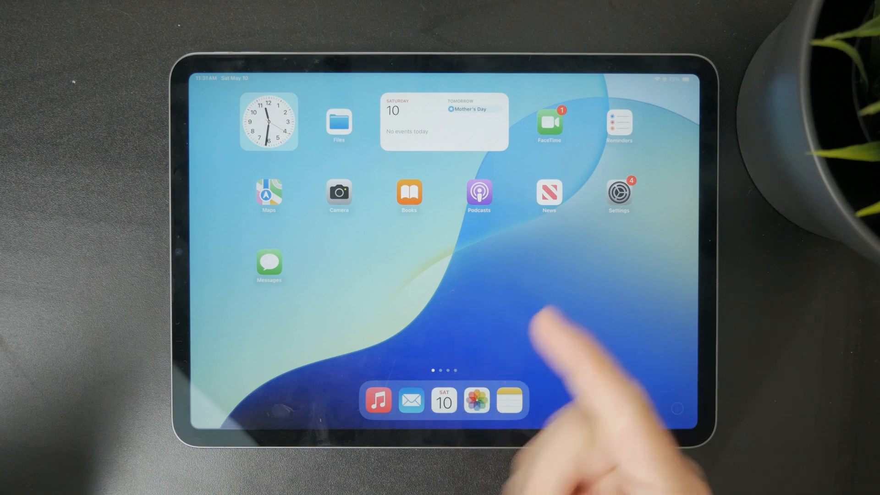
{"action": "left_click", "coordinate": [549, 122]}
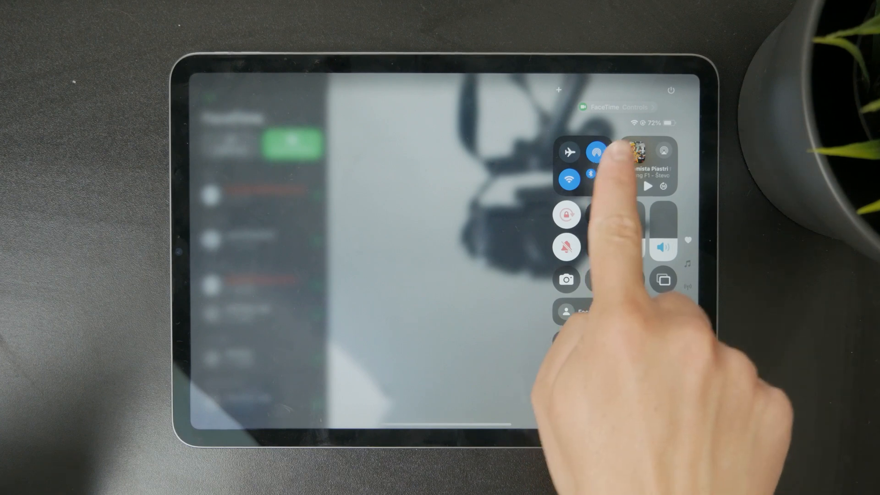
Expand the FaceTime audio and video controls in Control Center.
{"action": "left_click", "coordinate": [594, 152]}
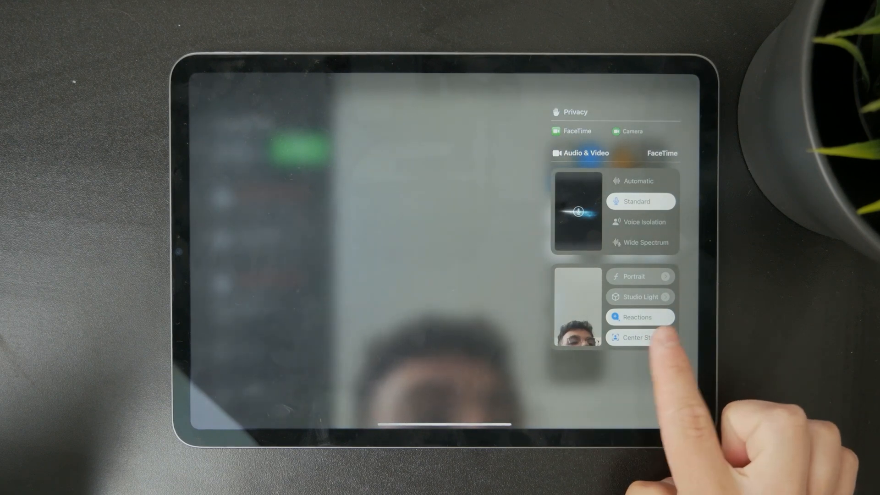
Turn the Center Stage toggle off in FaceTime's video settings.
{"action": "left_click", "coordinate": [641, 337]}
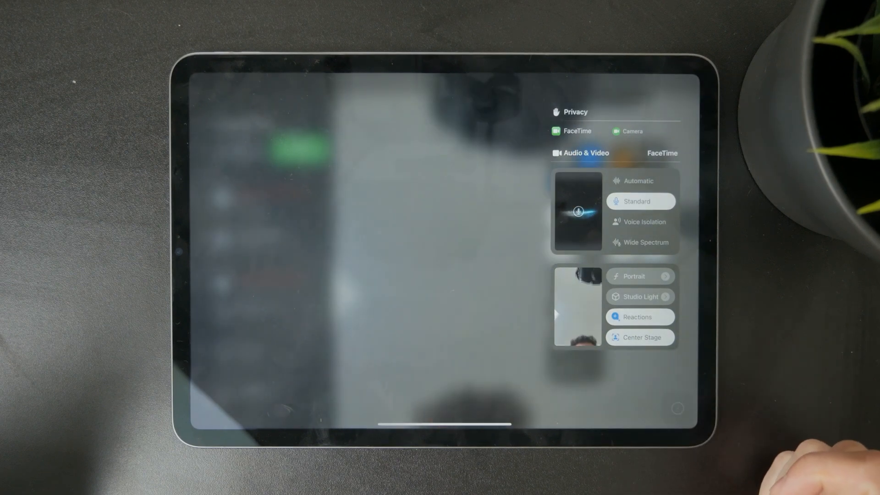
{"action": "left_click", "coordinate": [641, 337]}
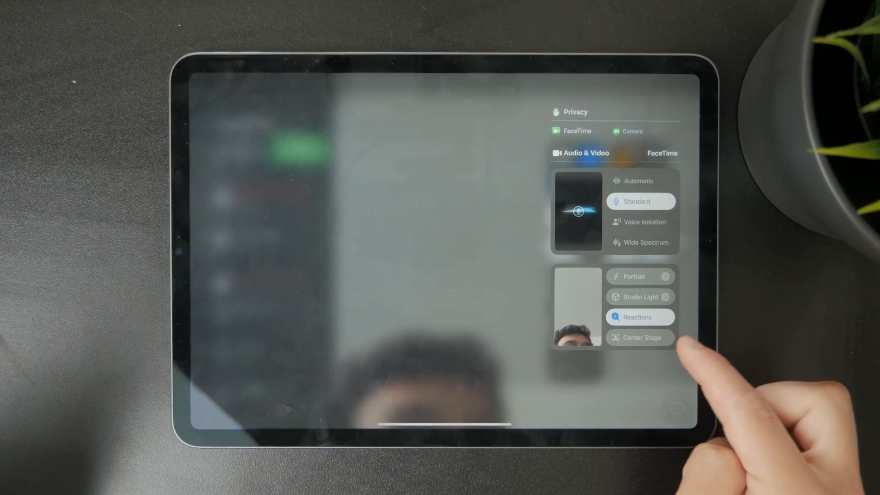